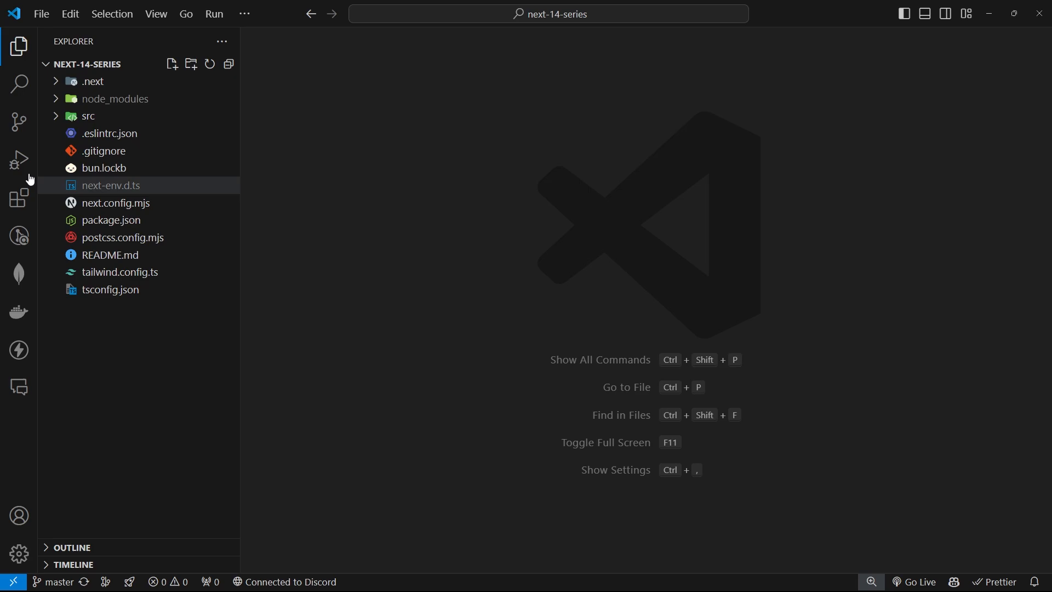
pyautogui.moveTo(111, 132)
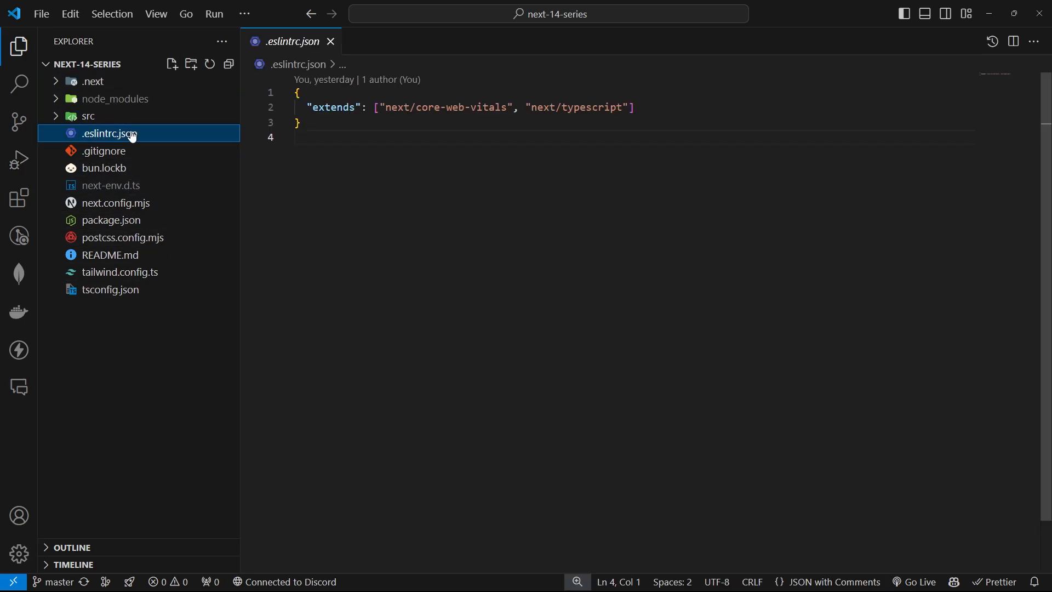
# Replace .eslintrc.json contents with a full config of plugins, parser, parserOptions, rules, settings and ignorePatterns.
pyautogui.press('ctrl+a')
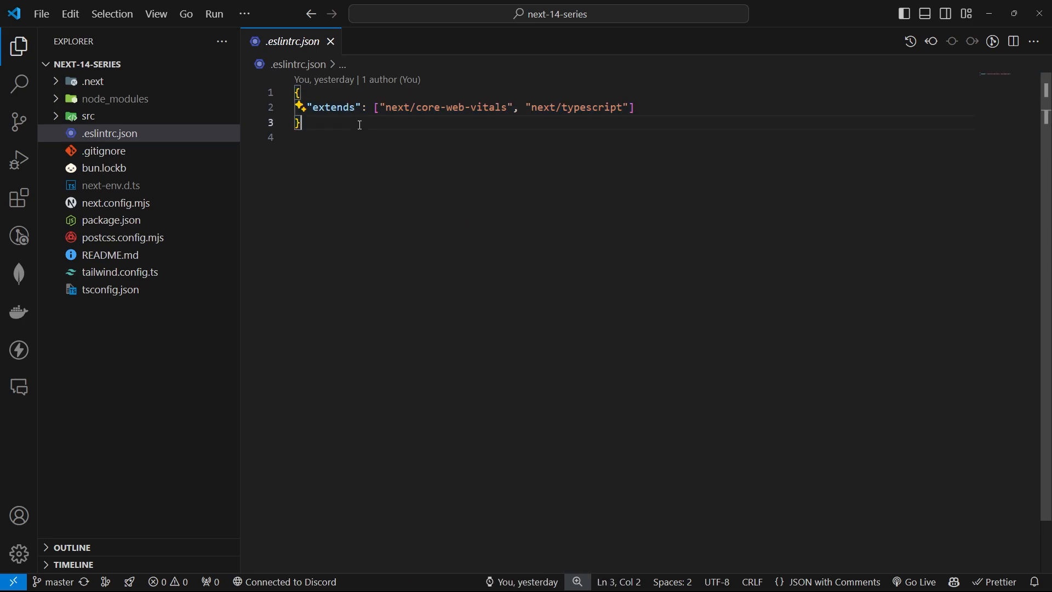
pyautogui.doubleClick(411, 107)
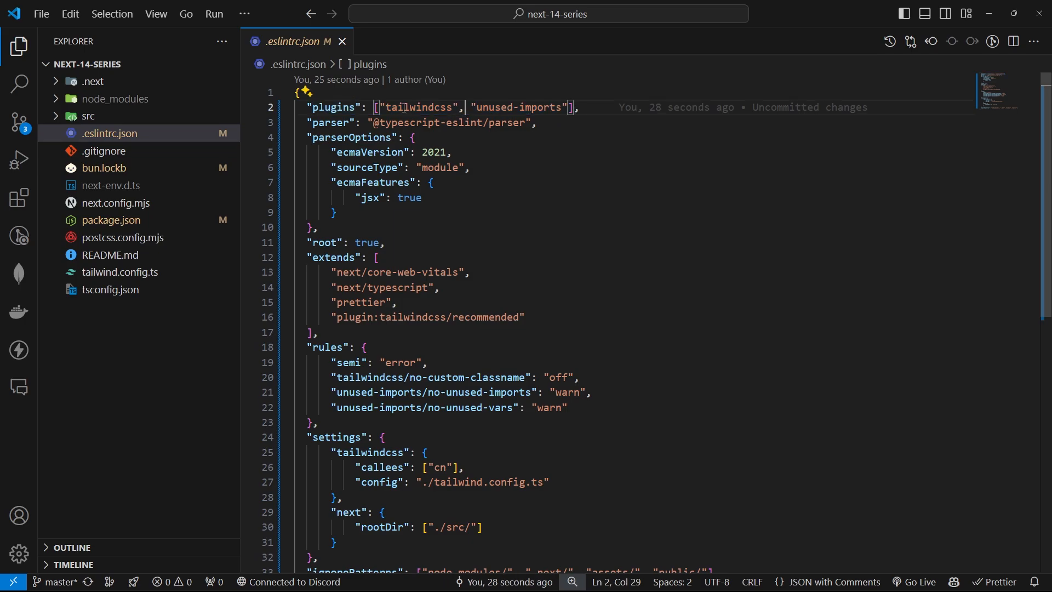
pyautogui.doubleClick(421, 107)
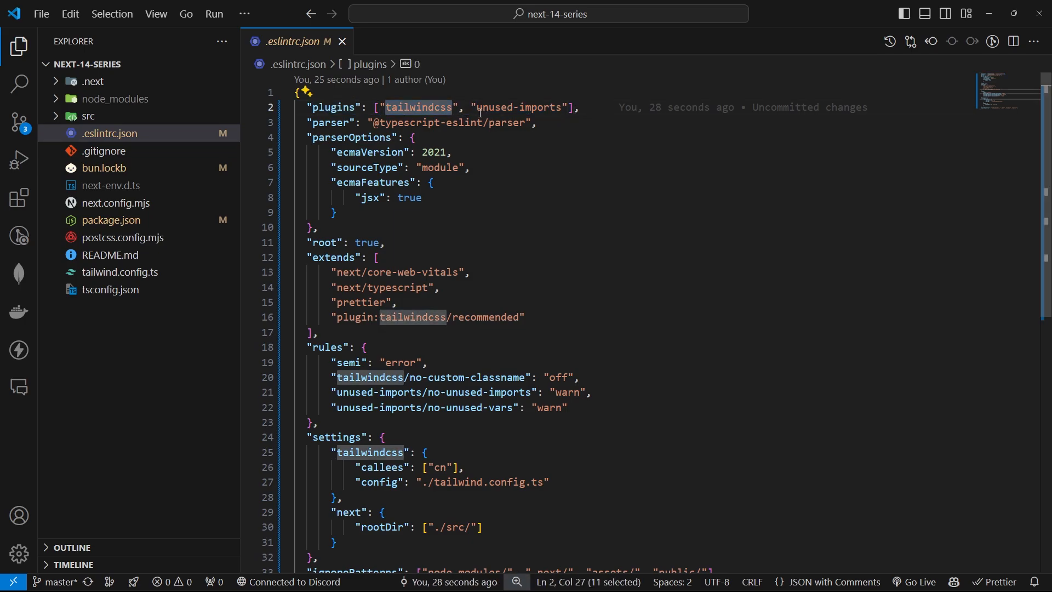
pyautogui.doubleClick(518, 107)
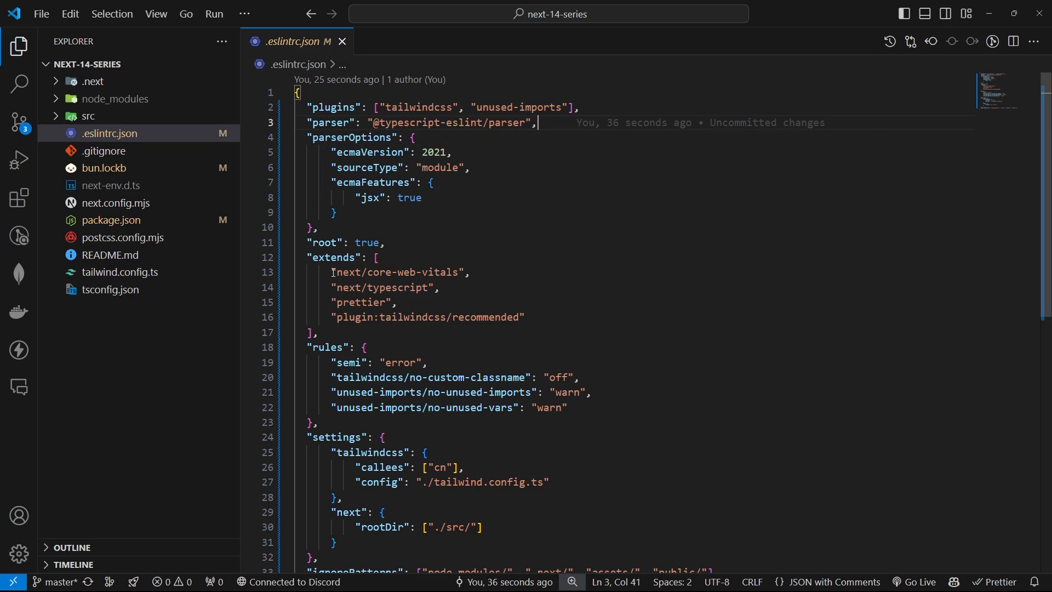
pyautogui.doubleClick(382, 287)
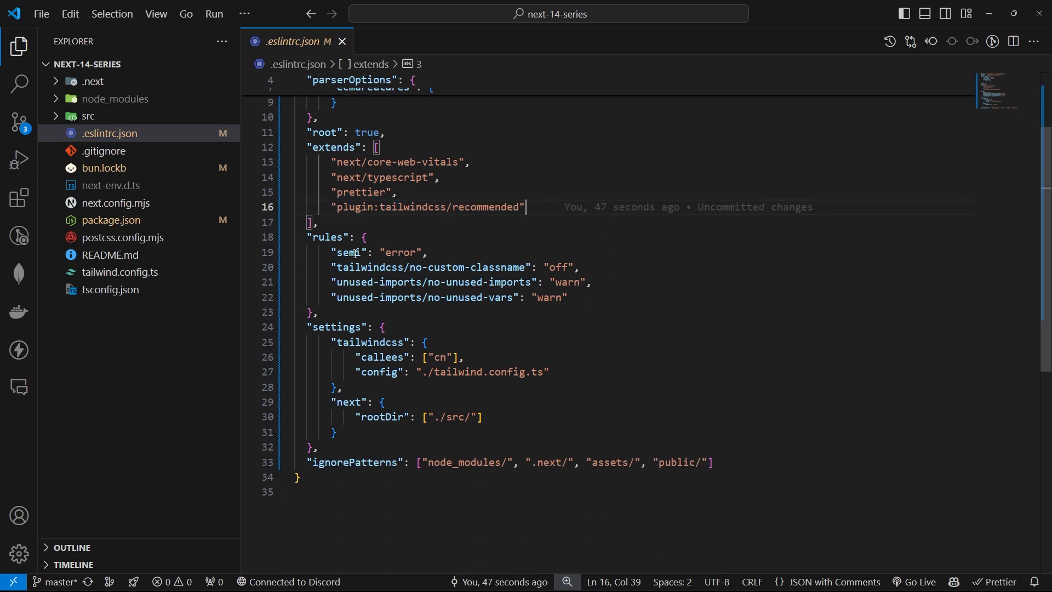
pyautogui.moveTo(327, 237)
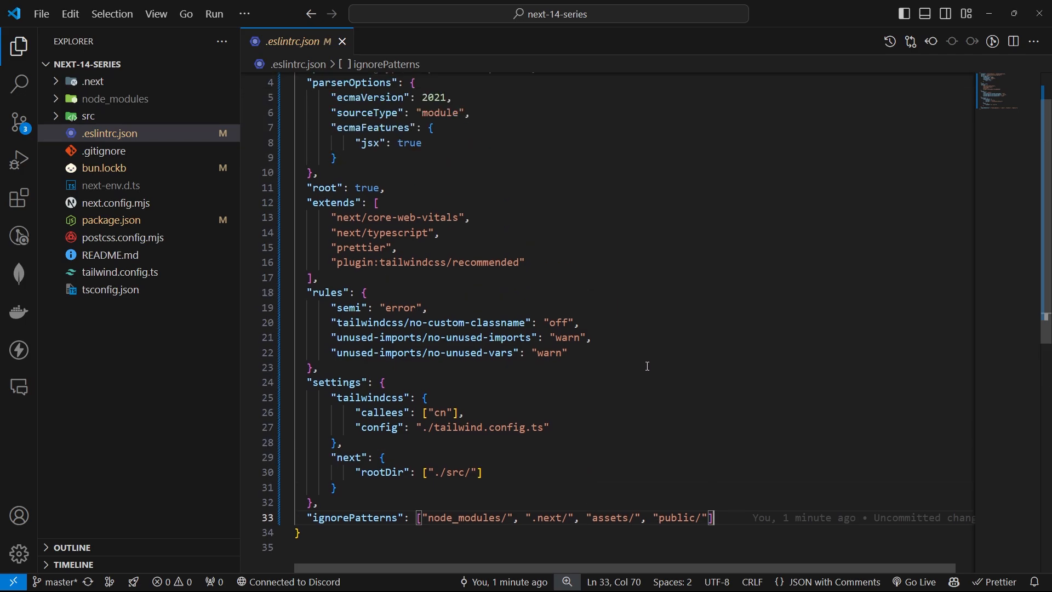
pyautogui.click(171, 64)
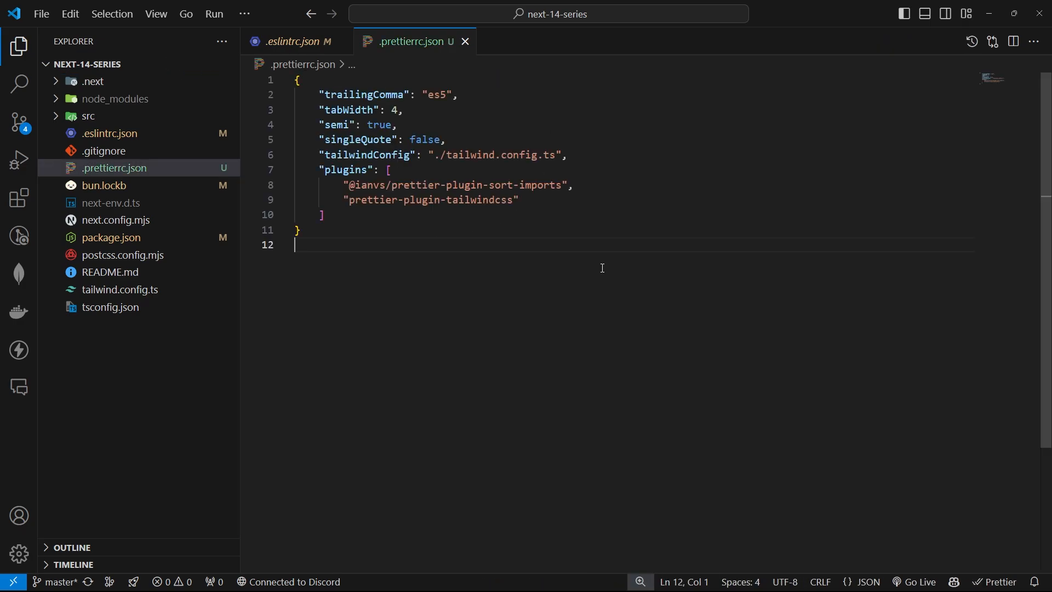
# Review .prettierrc.json values: trailingComma es5, tabWidth 4, and the sort-imports and tailwindcss plugins.
pyautogui.doubleClick(366, 94)
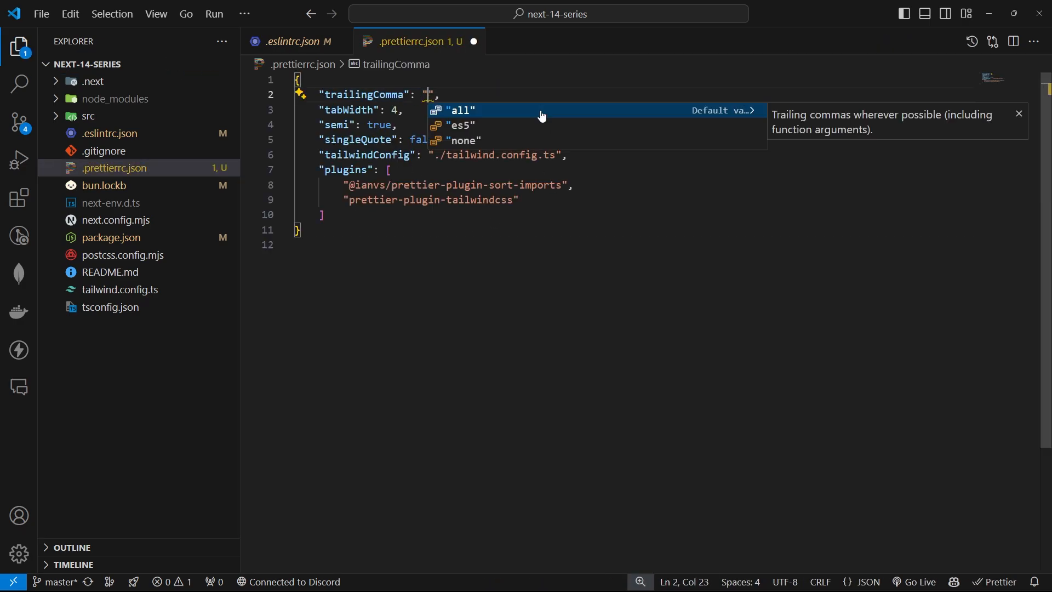
pyautogui.click(456, 125)
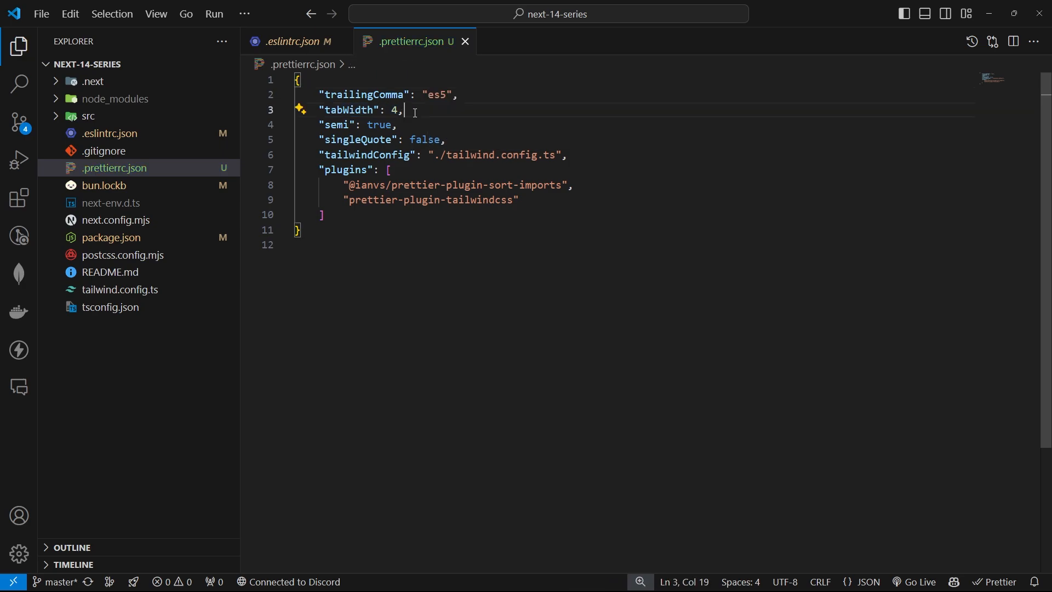
pyautogui.moveTo(326, 124); pyautogui.dragTo(395, 124)
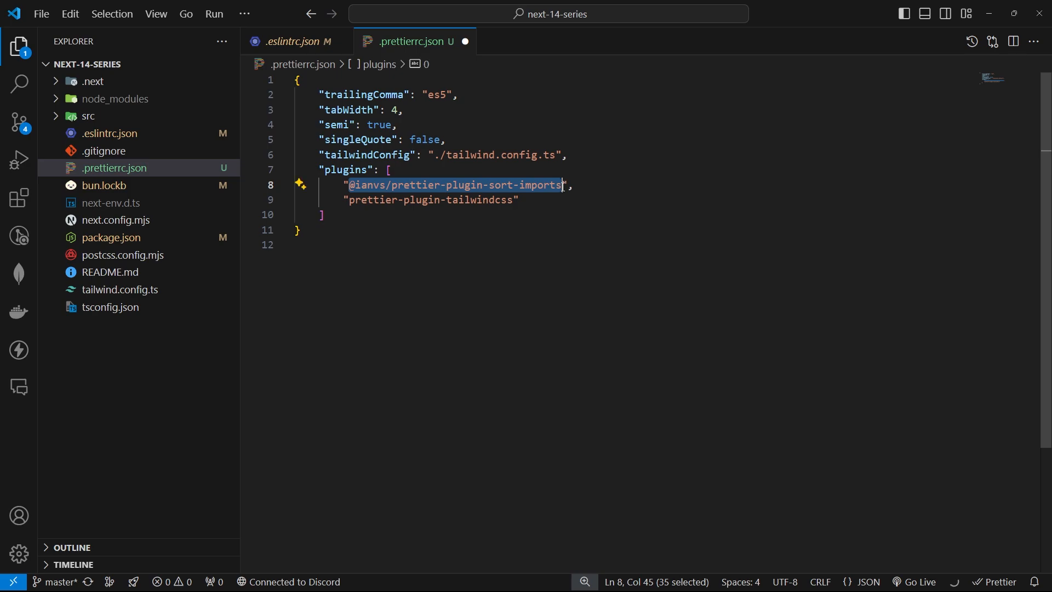
pyautogui.click(573, 184)
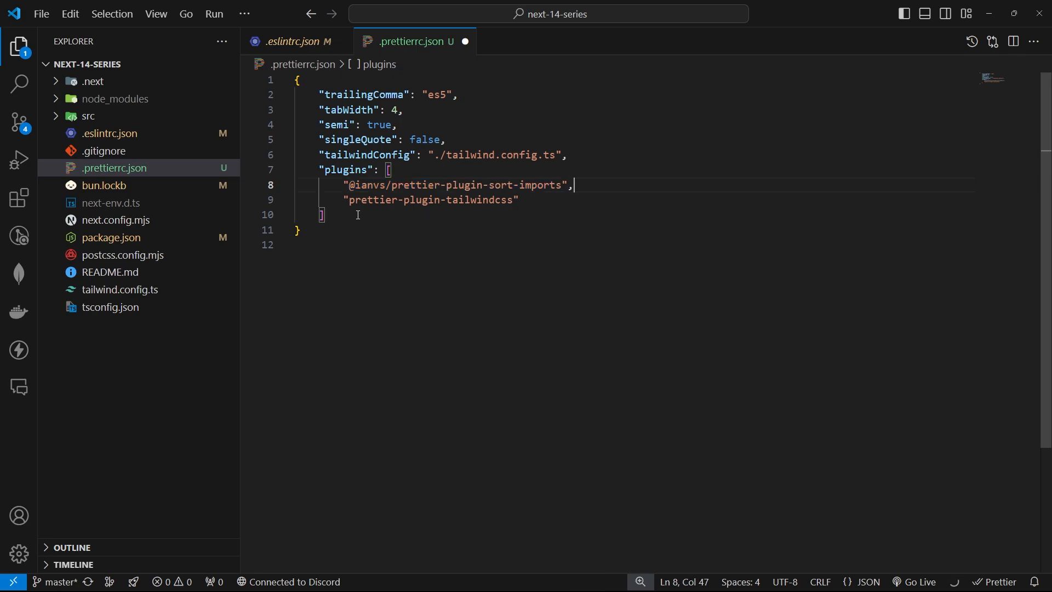
pyautogui.doubleClick(429, 199)
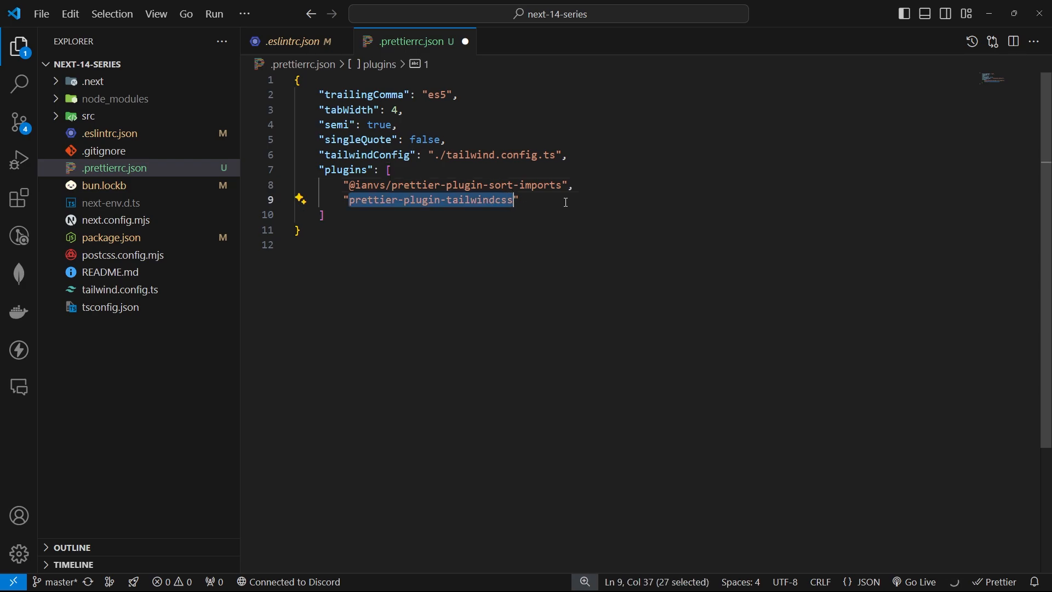
pyautogui.click(516, 199)
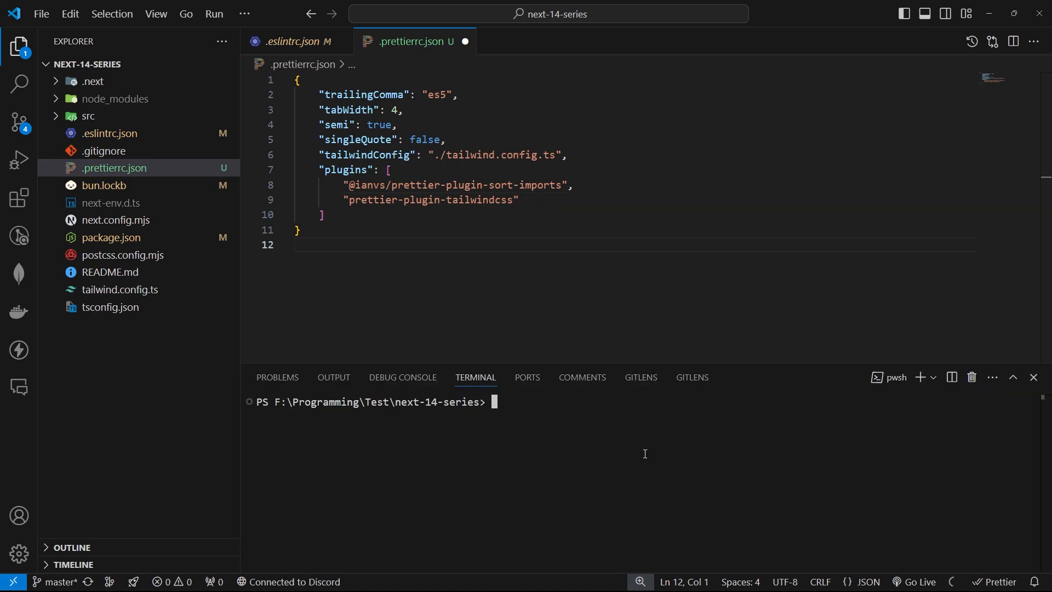
pyautogui.write('bun add -D prettier @ianvs/prettier-plugin-sort-imports prettier-plugin-tailwindcss')
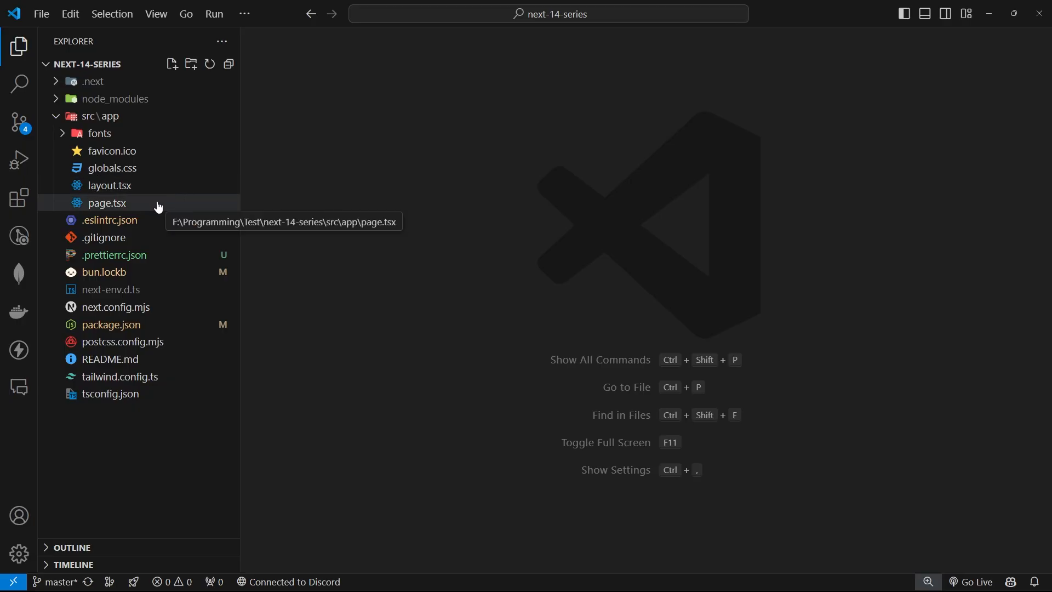
# Fix all auto-fixable ESLint problems in page.tsx, reordering its Tailwind class names.
pyautogui.doubleClick(107, 203)
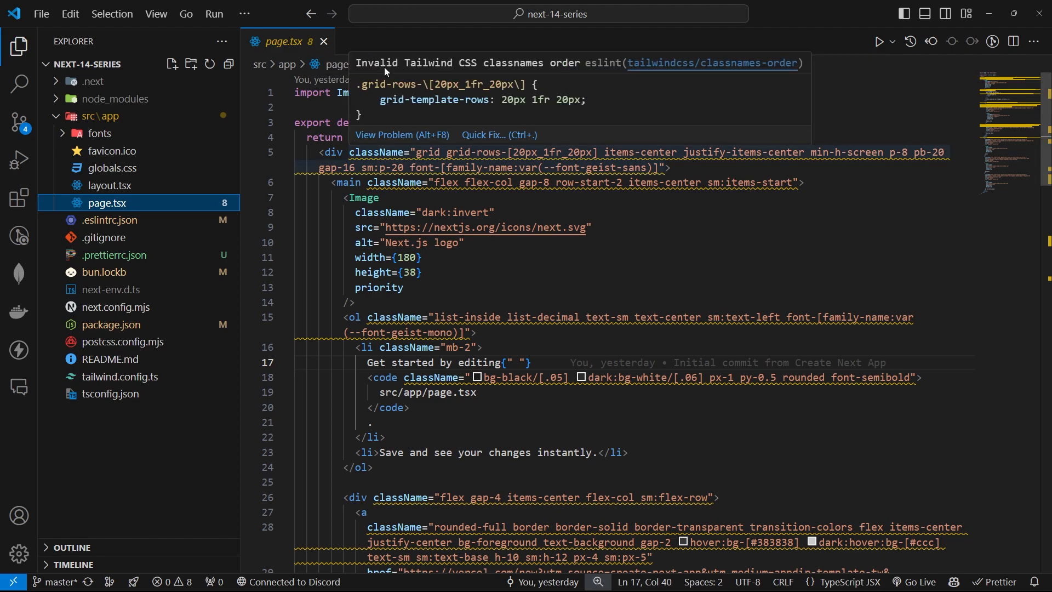
pyautogui.moveTo(497, 76)
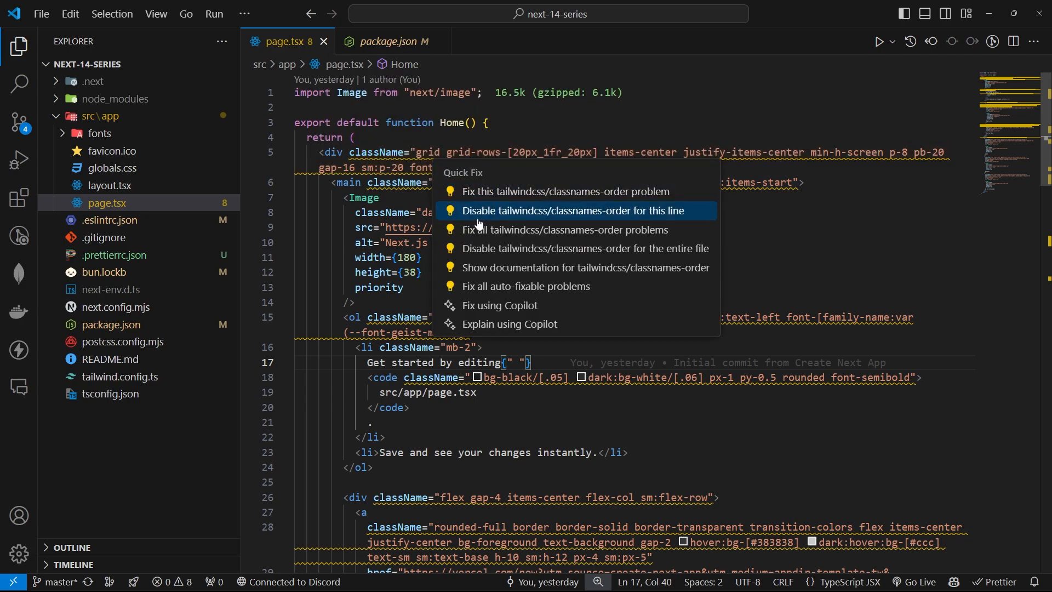
pyautogui.moveTo(549, 286)
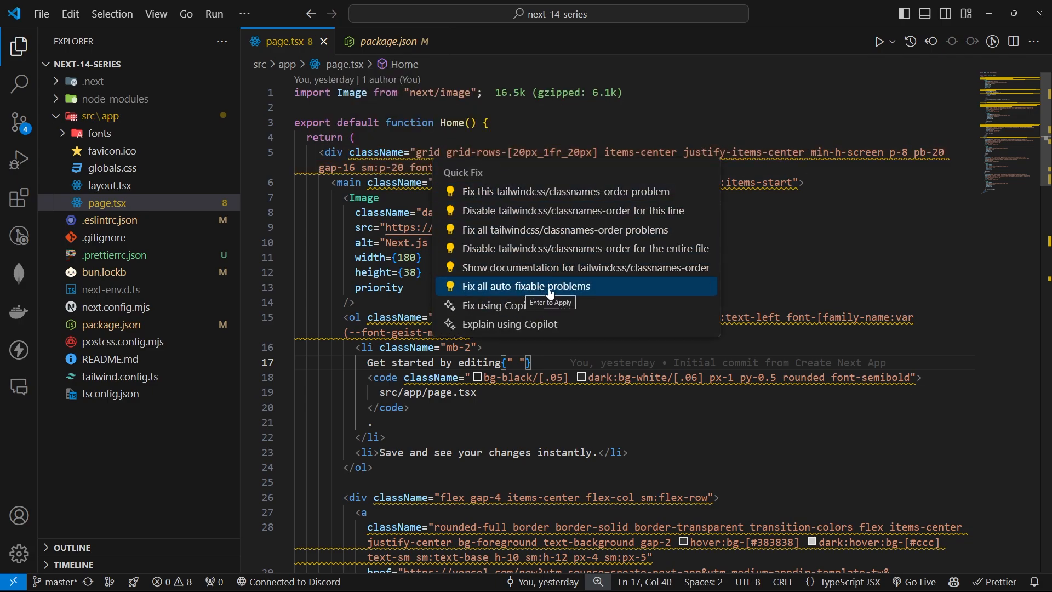
pyautogui.click(527, 286)
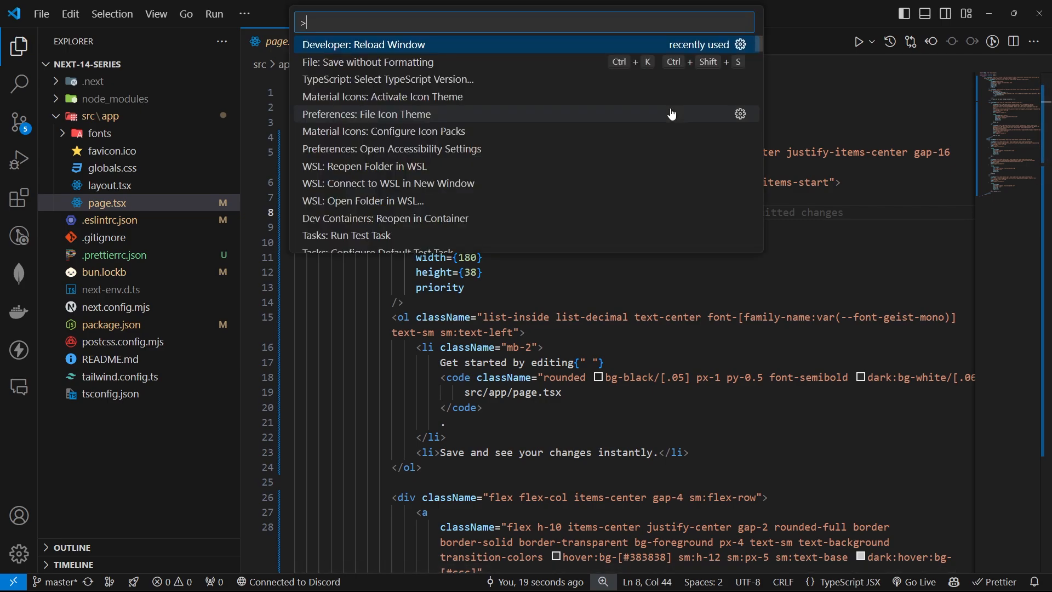
# Run Format Document on page.tsx to apply Prettier's 4-space indentation.
pyautogui.press('Escape')
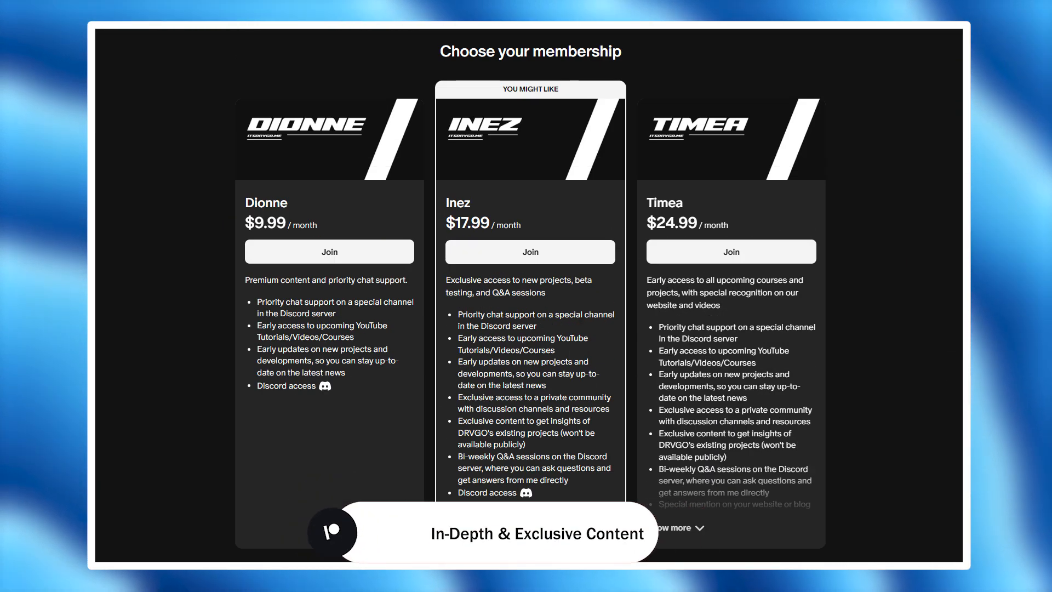
pyautogui.click(333, 533)
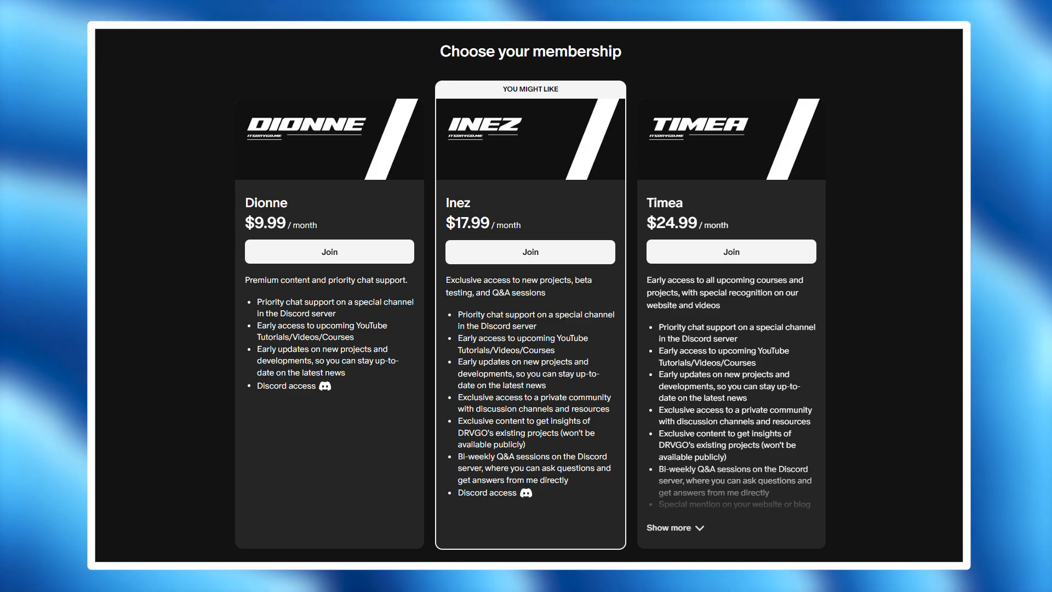